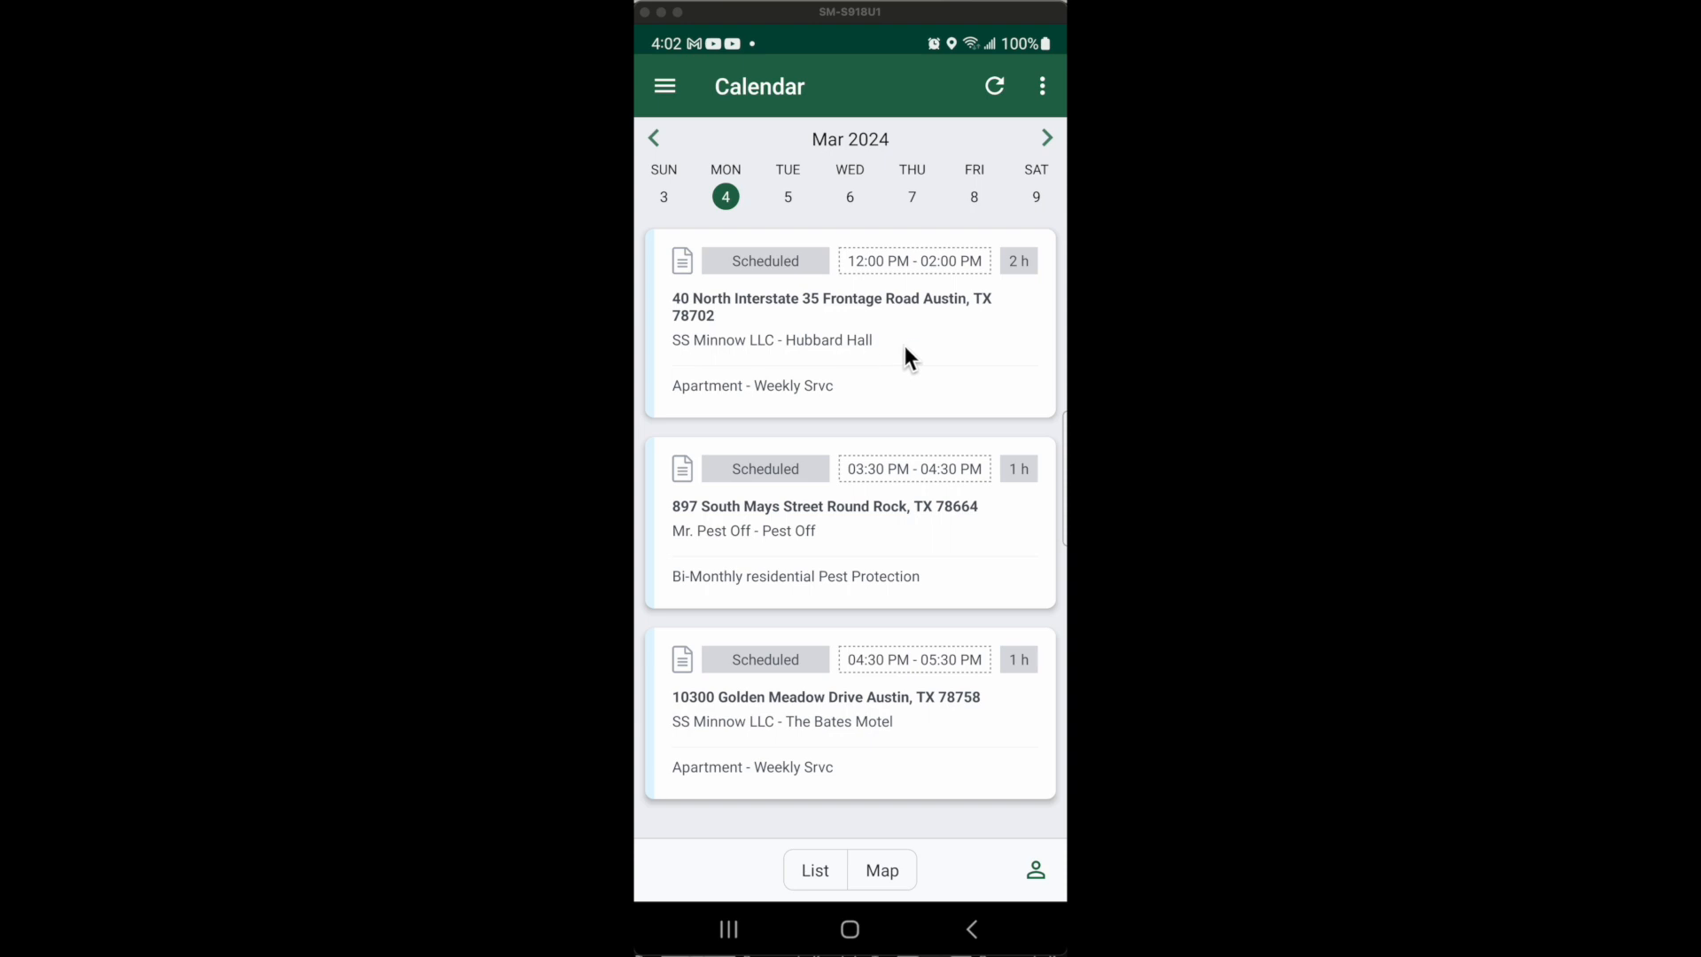
Step: Start work order #4040 from the 12:00 PM Hubbard Hall calendar appointment
click(831, 326)
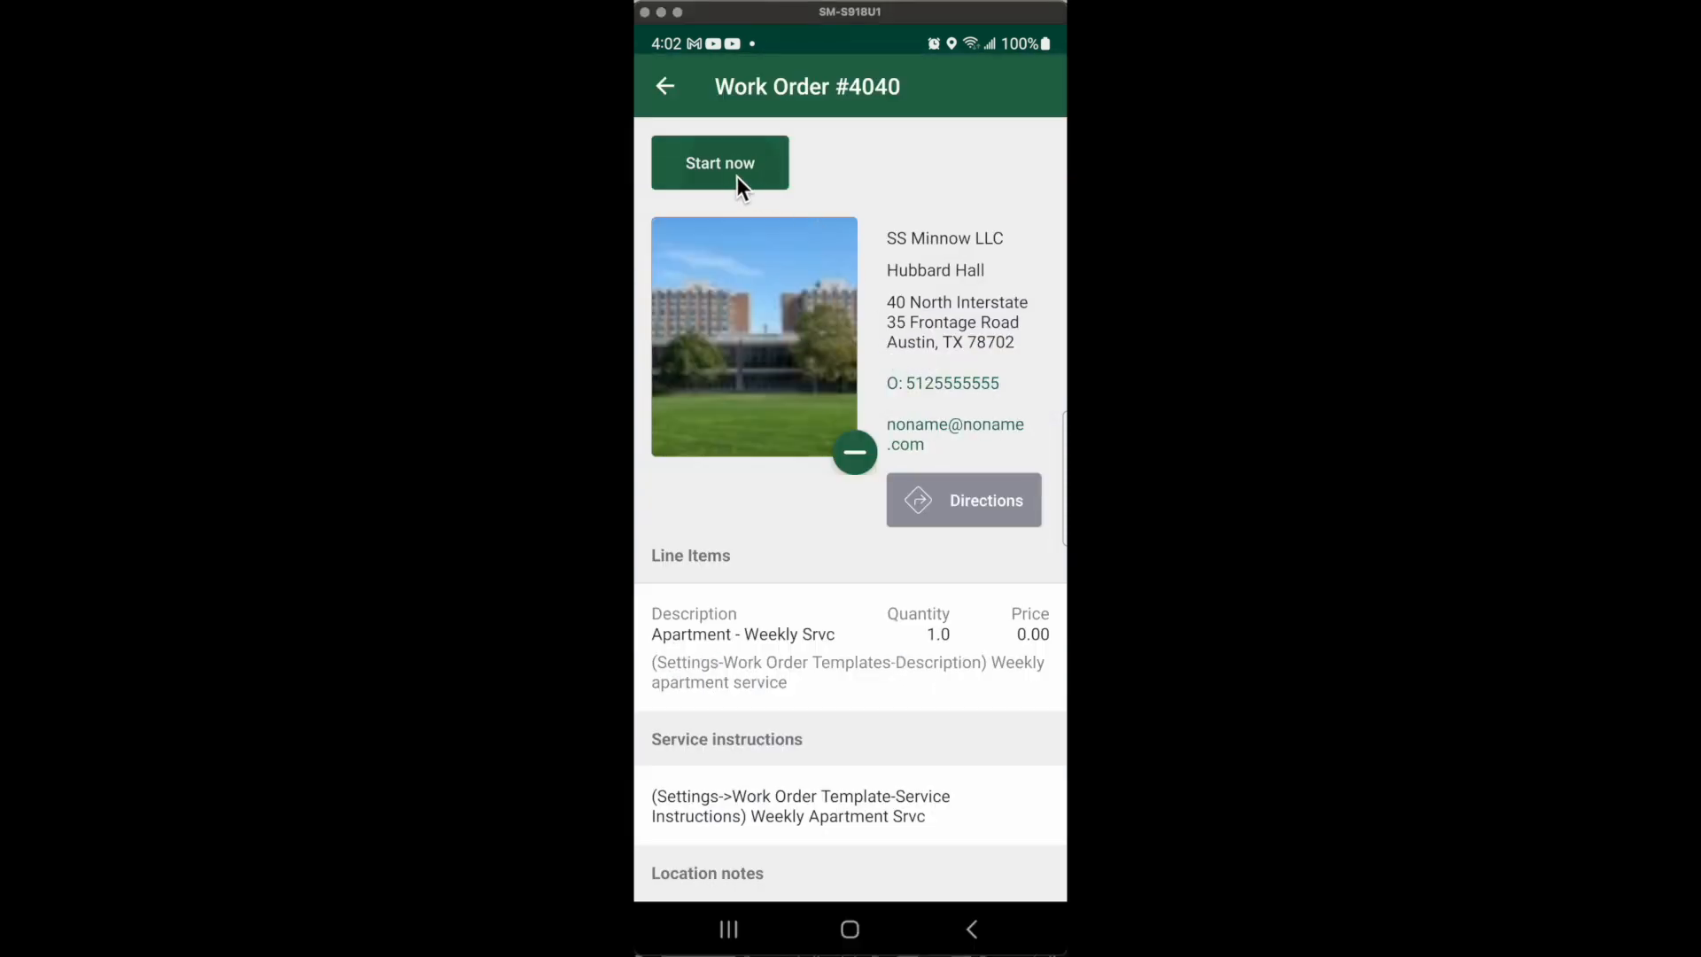
click(719, 162)
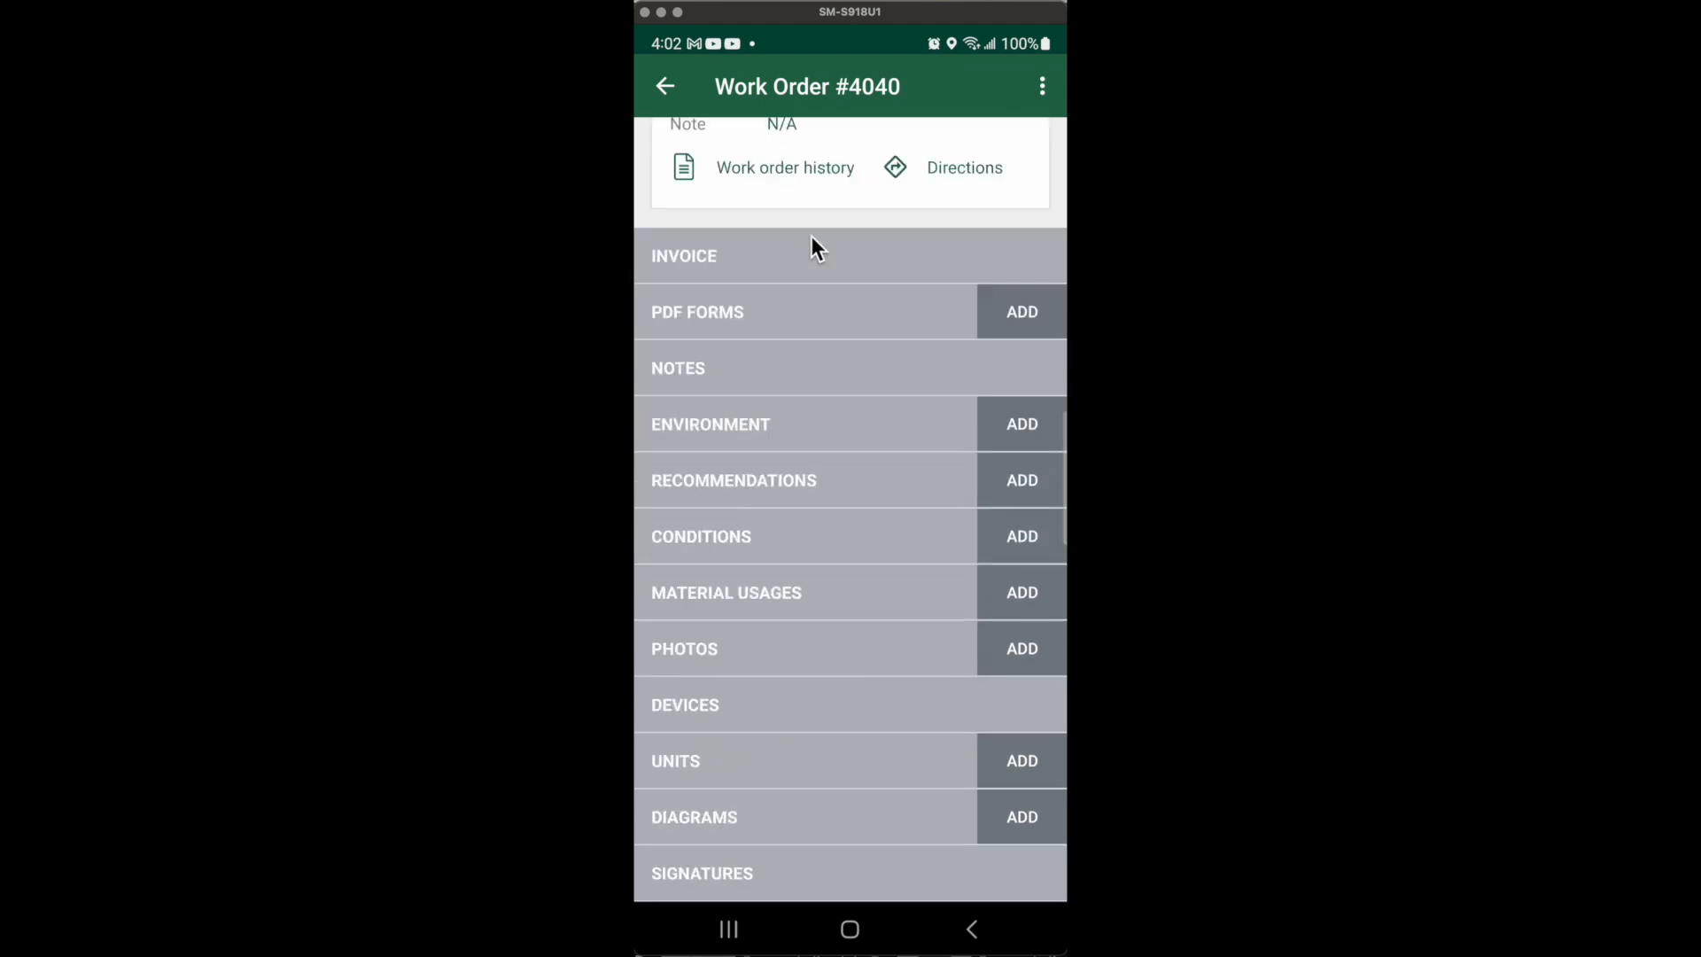
mouse_move(737, 768)
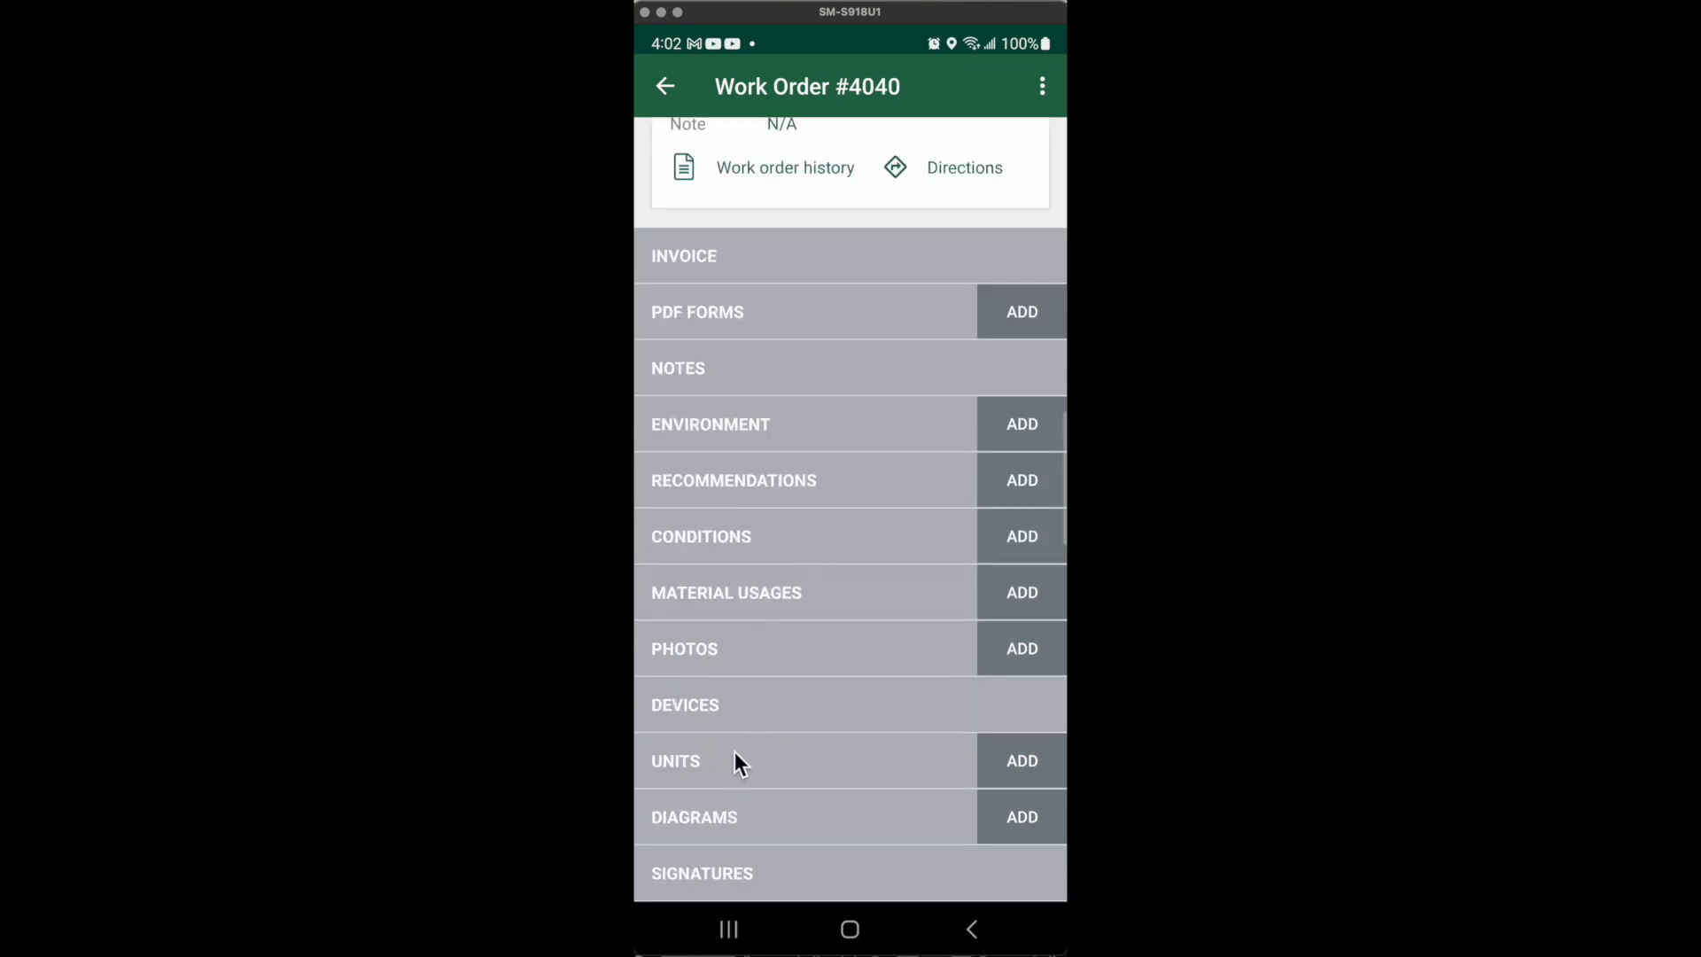
Step: Add unit 111 as Apartment - 2br, save it, and expand the Units summary (11 total, 2 serviced)
click(1021, 760)
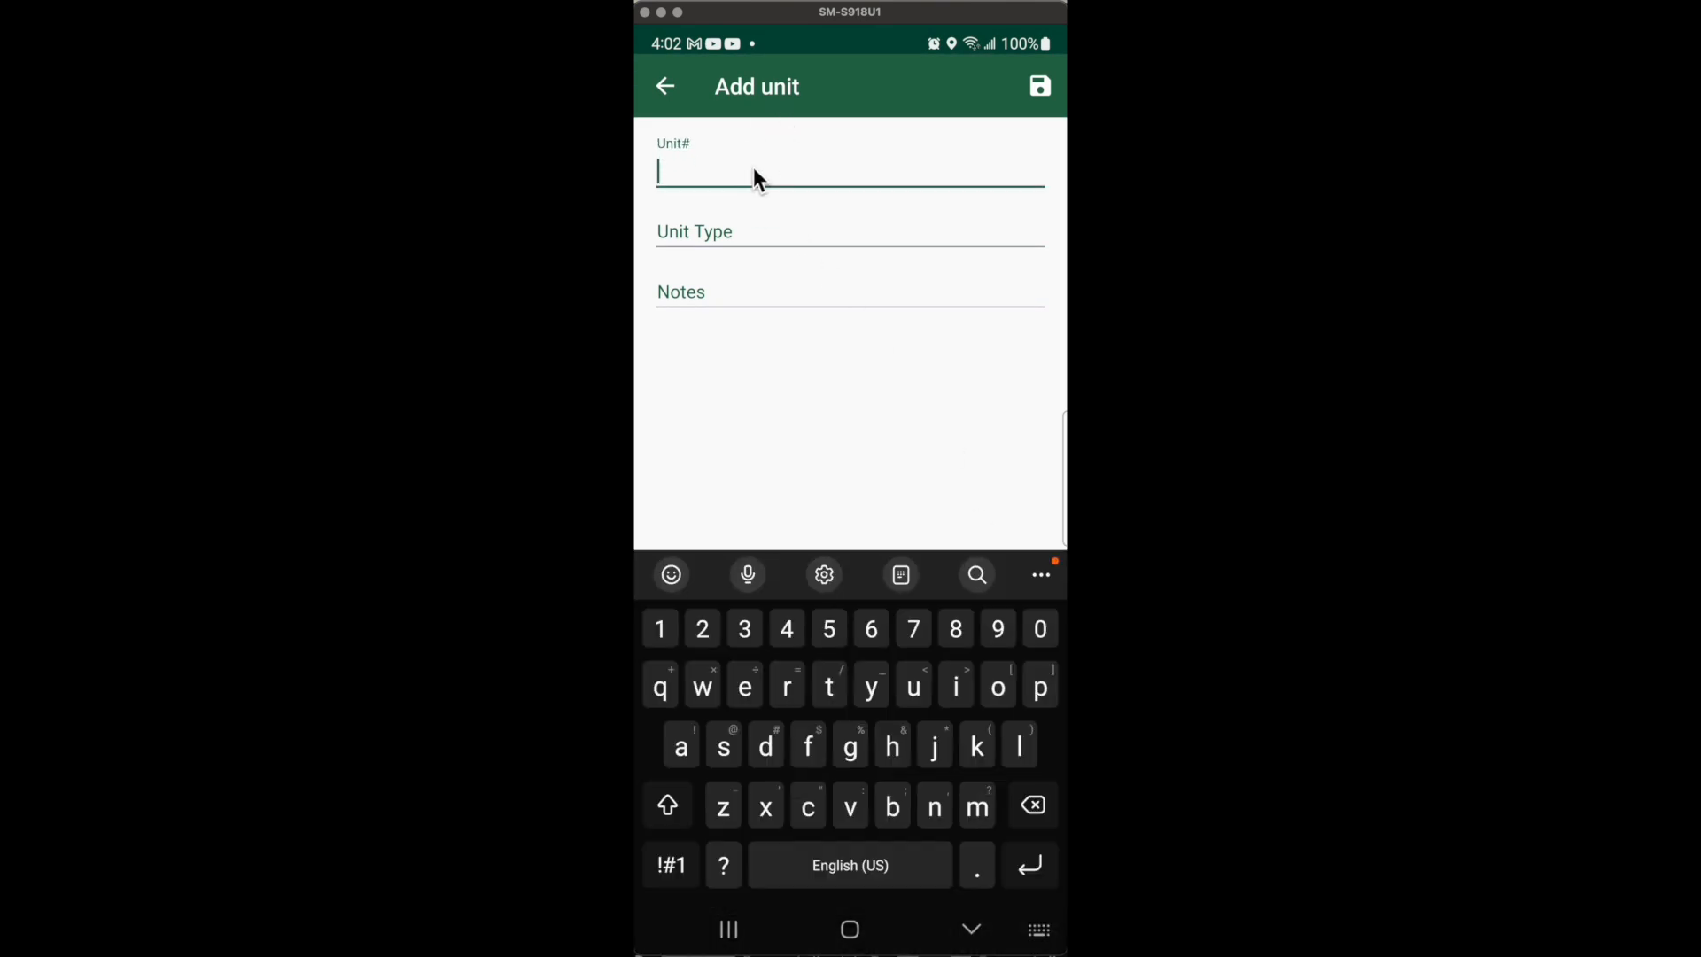
text(111)
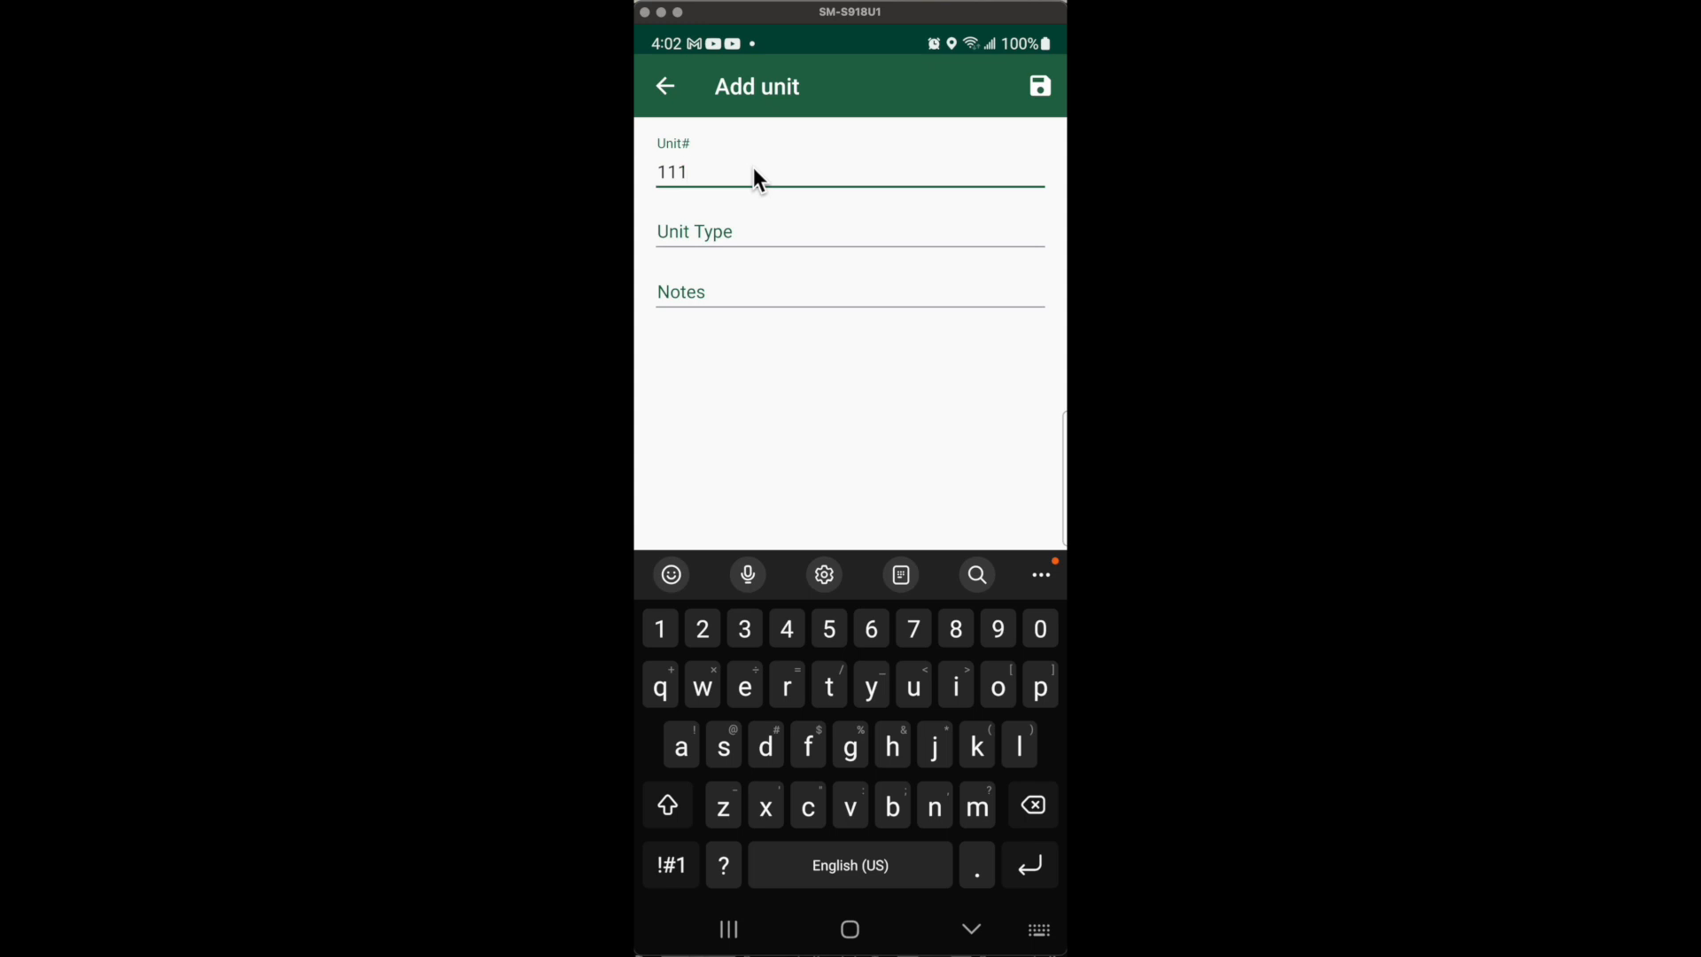
click(849, 230)
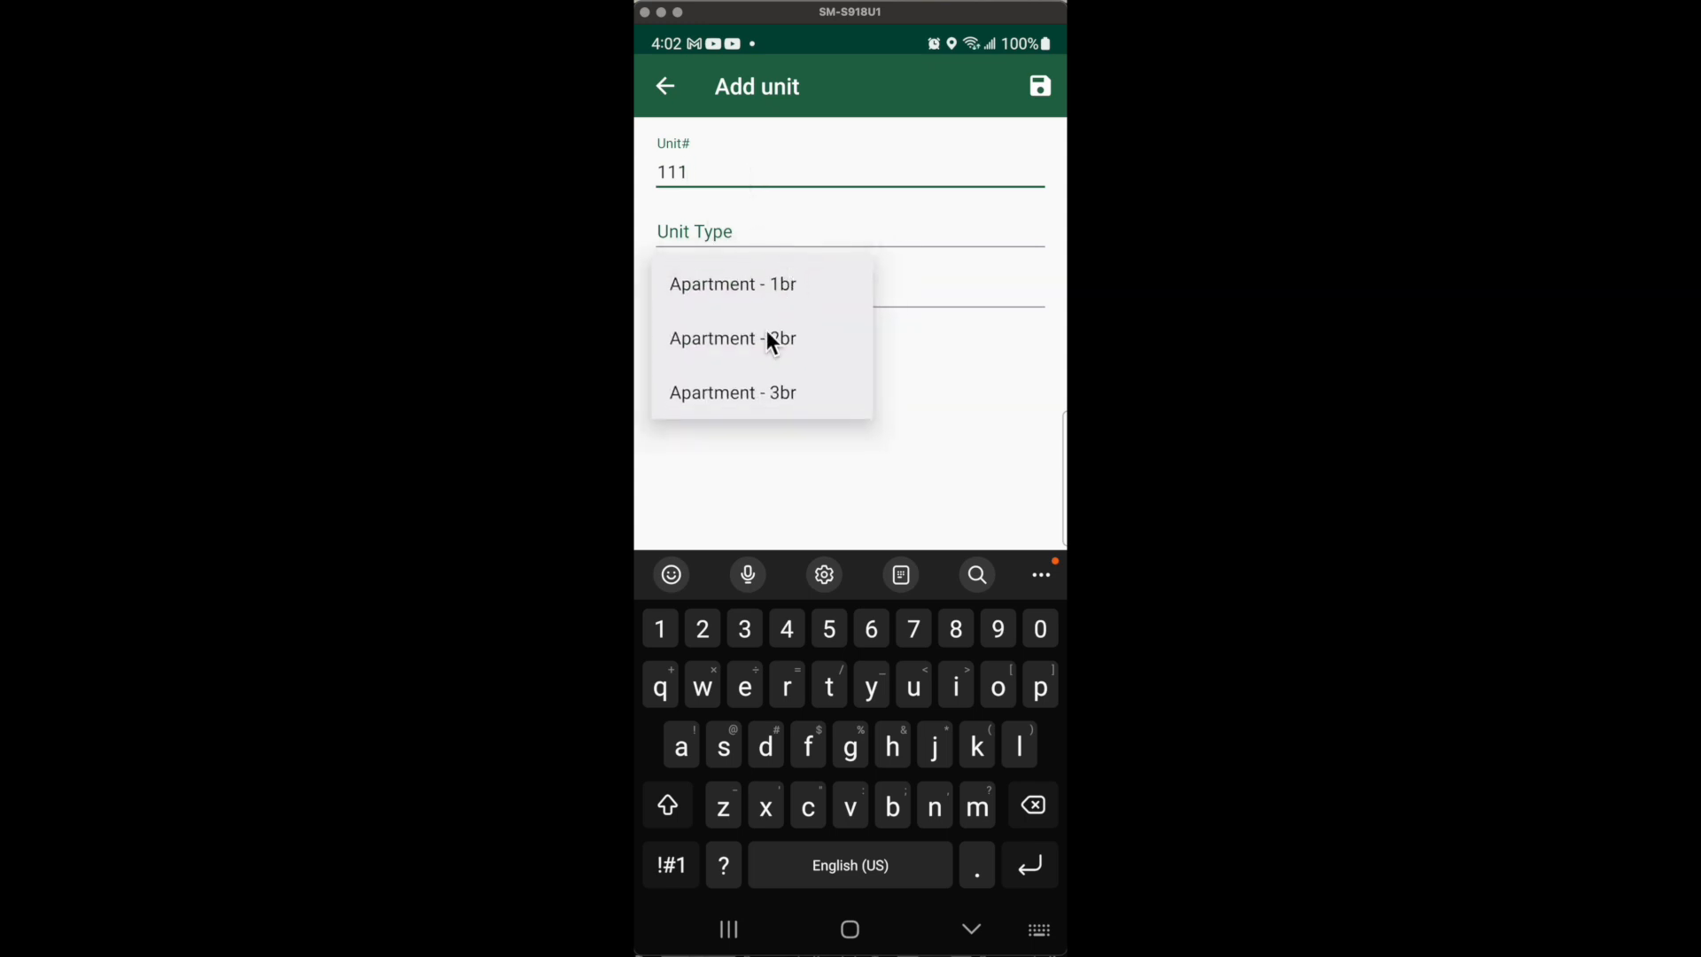
click(733, 337)
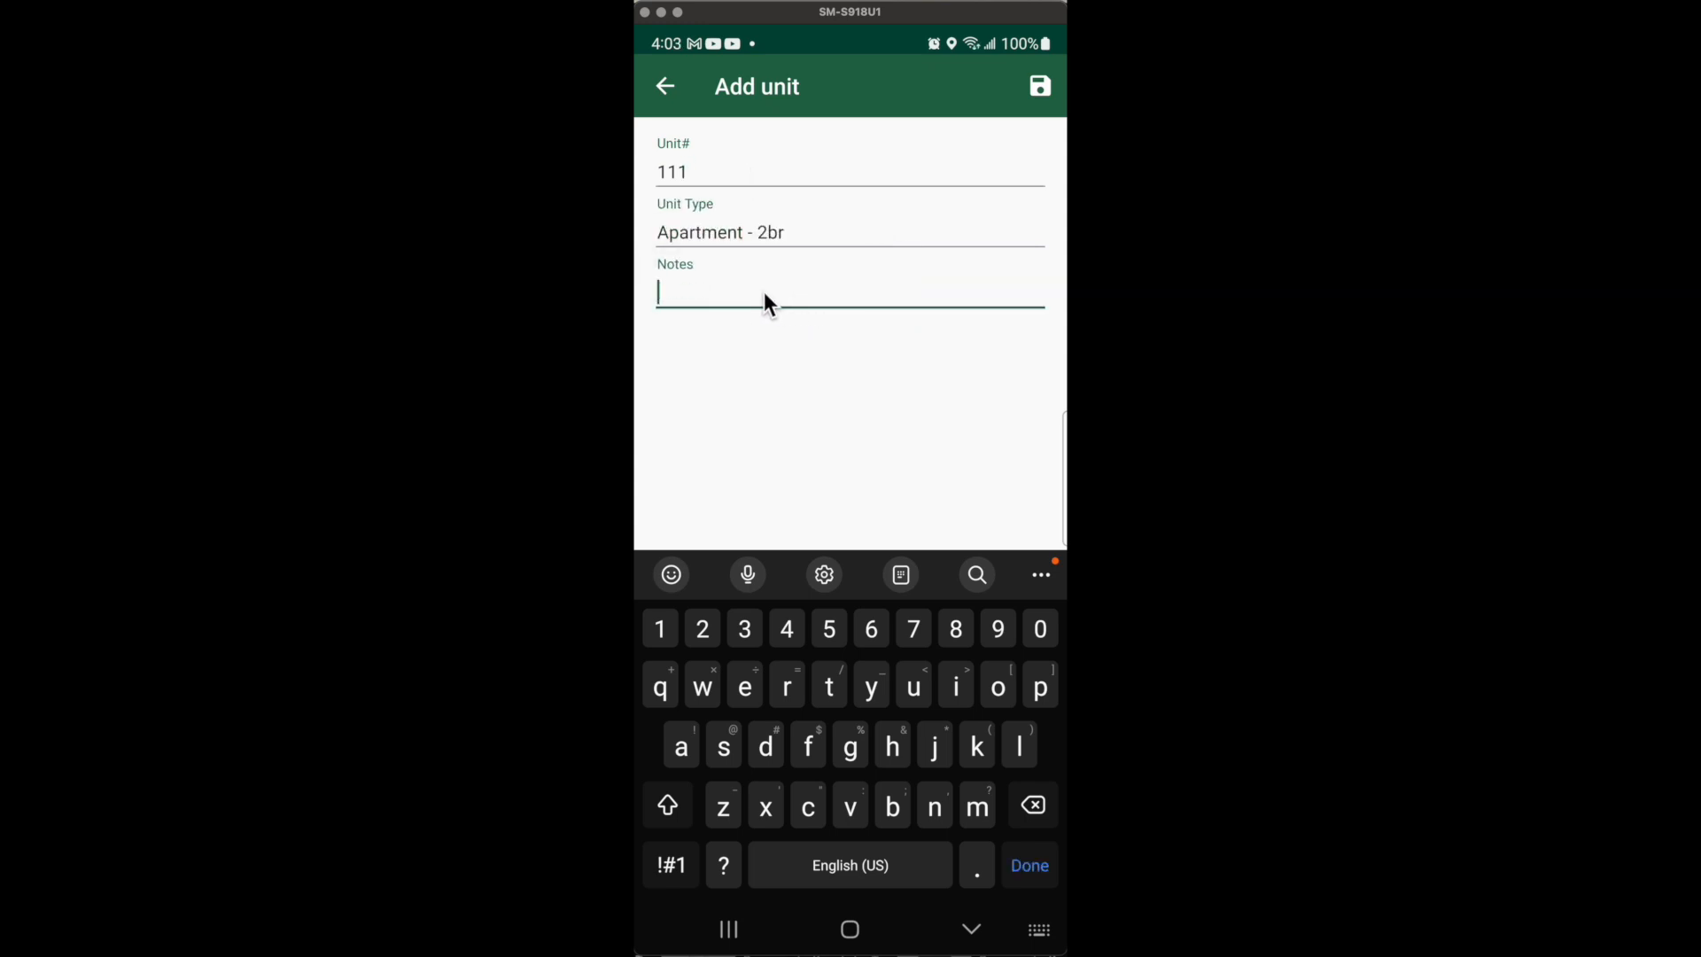
mouse_move(799, 266)
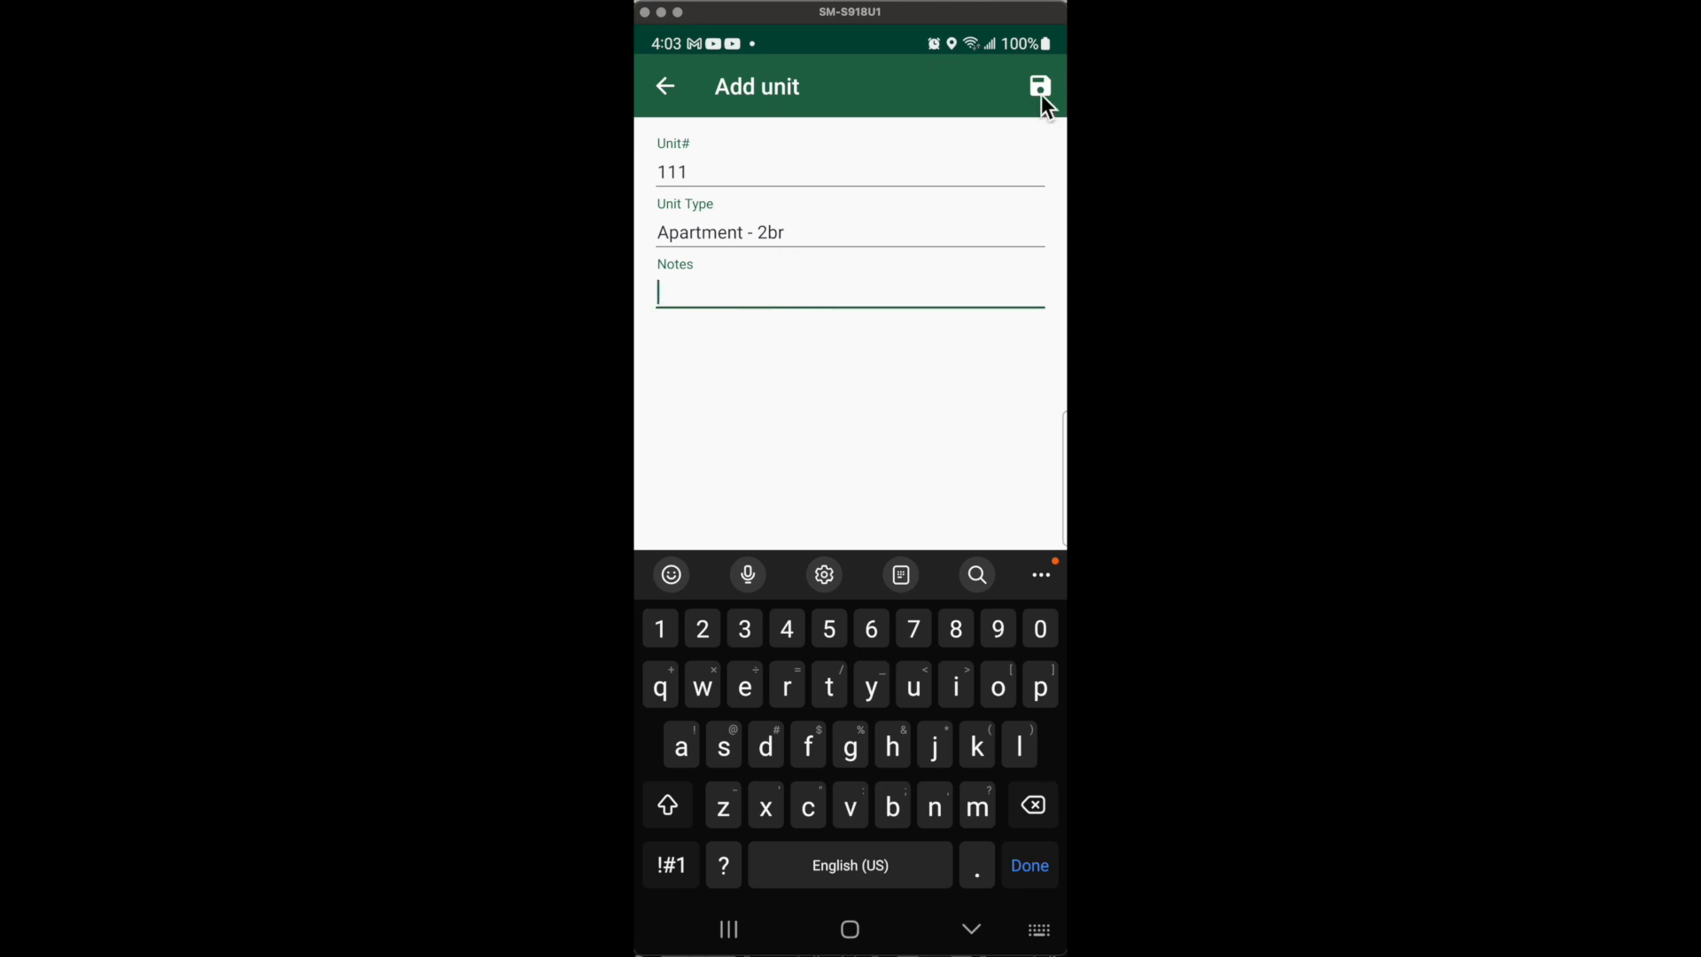
click(1038, 83)
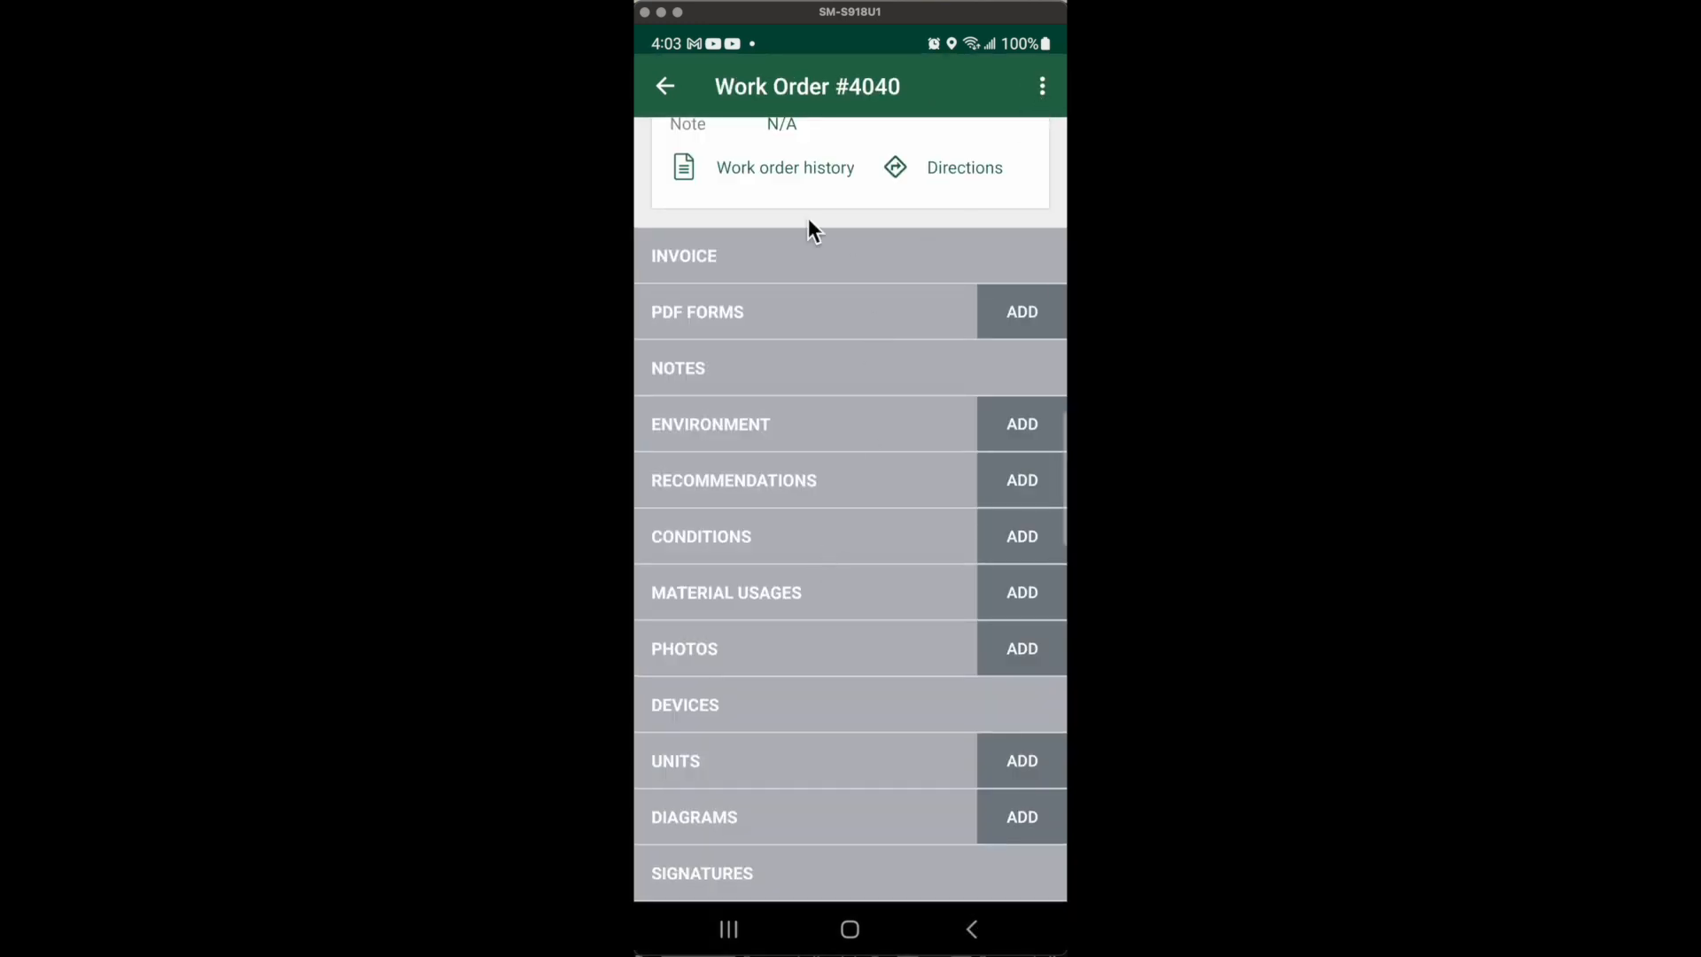
mouse_move(776, 794)
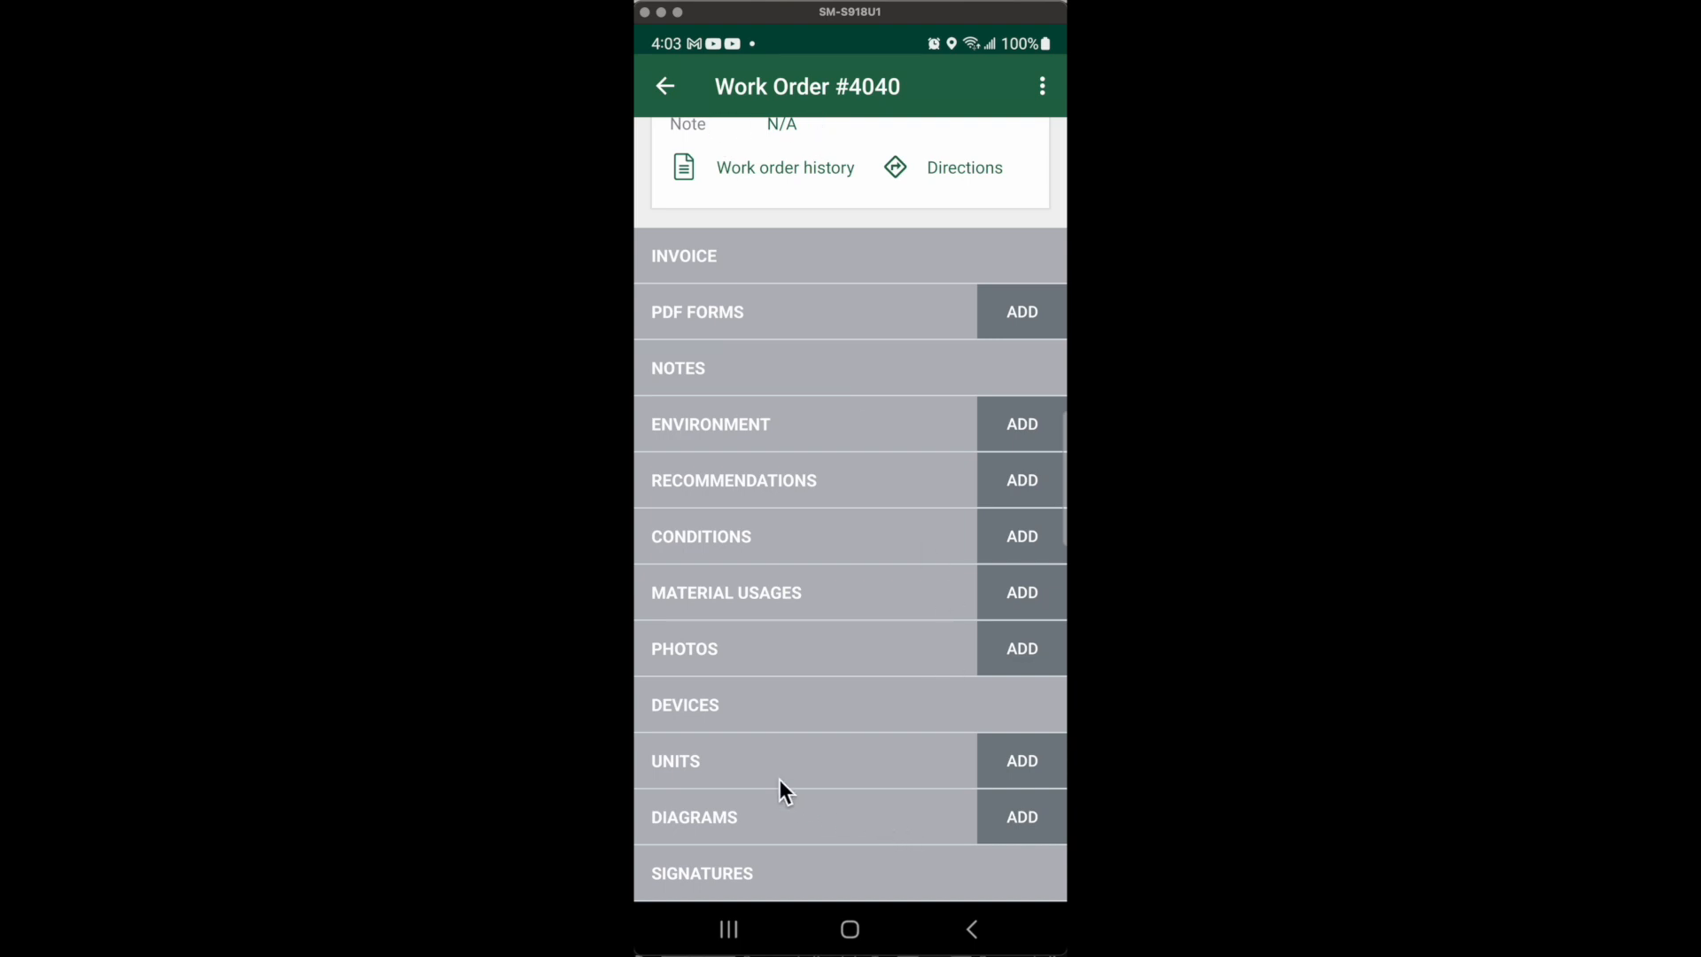
mouse_move(730, 776)
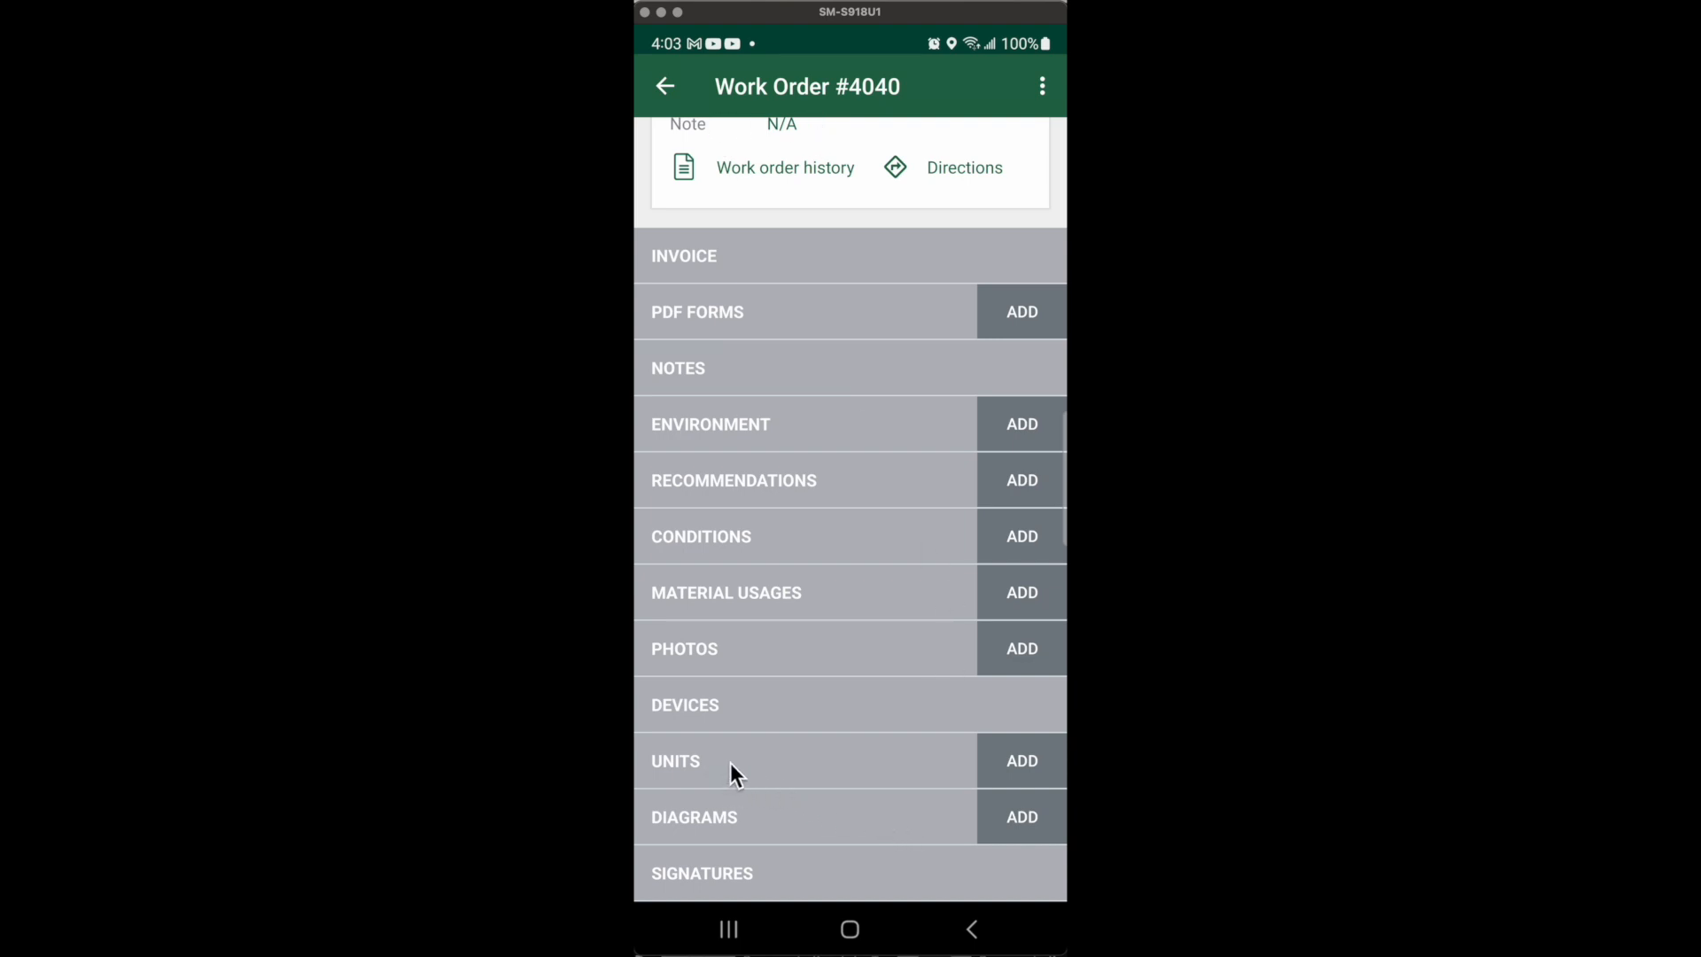
click(673, 761)
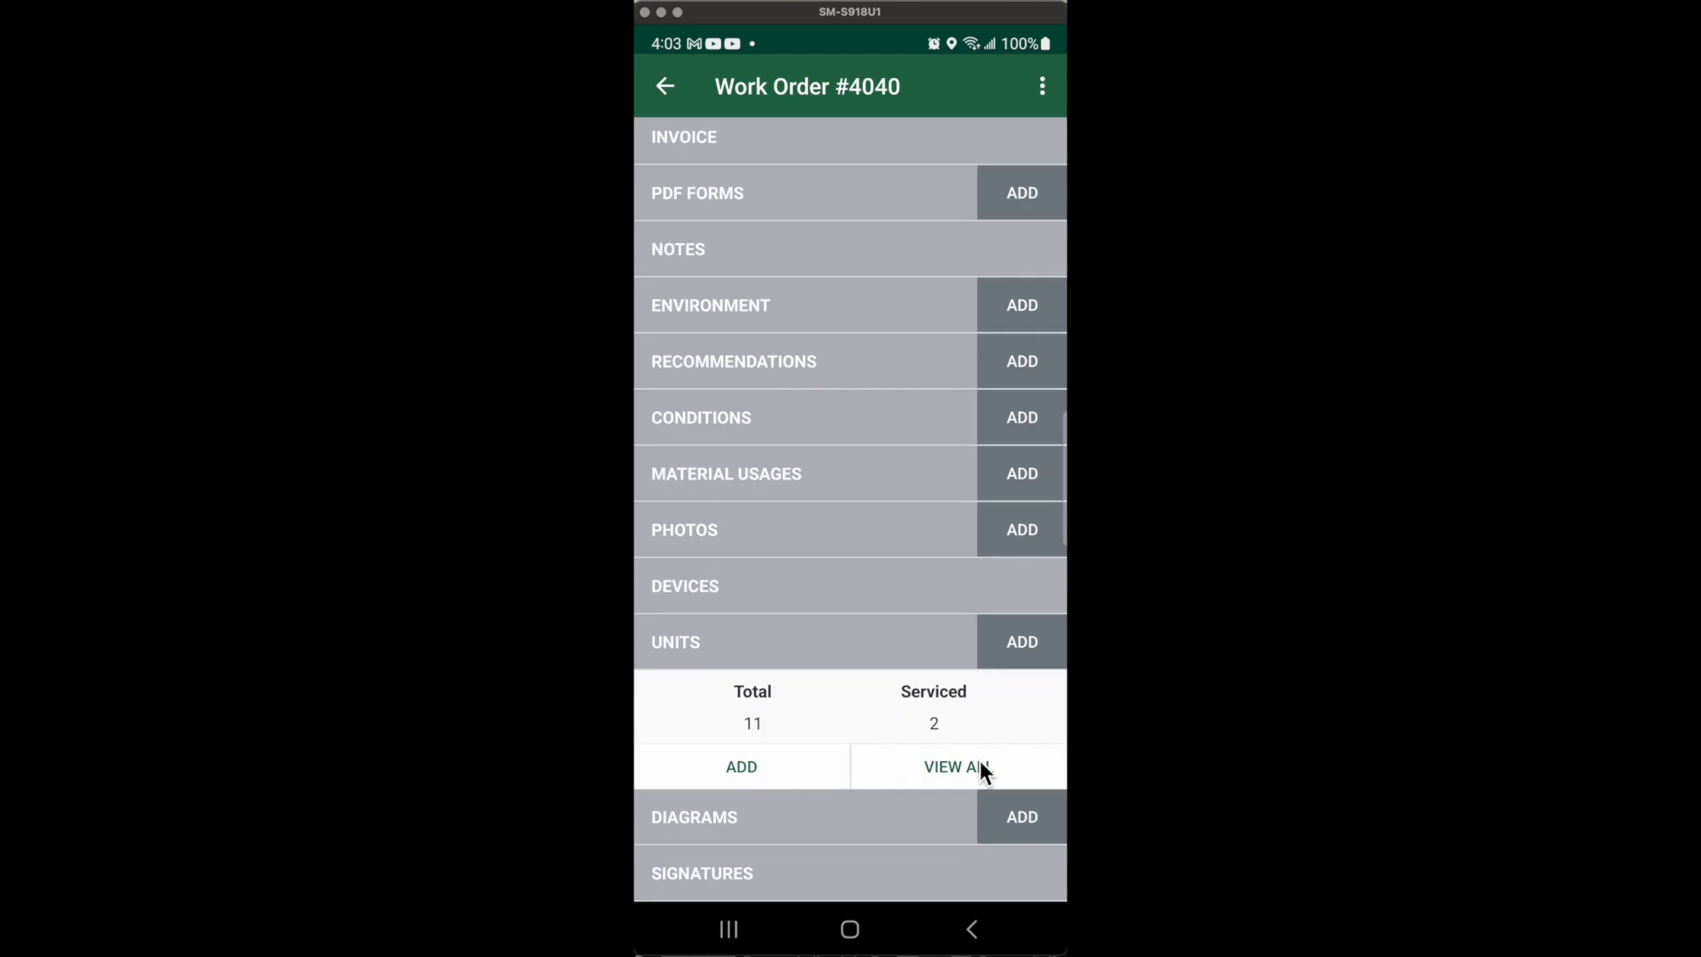
Step: View all units of work order #4040, where unit 111 is now listed
click(957, 765)
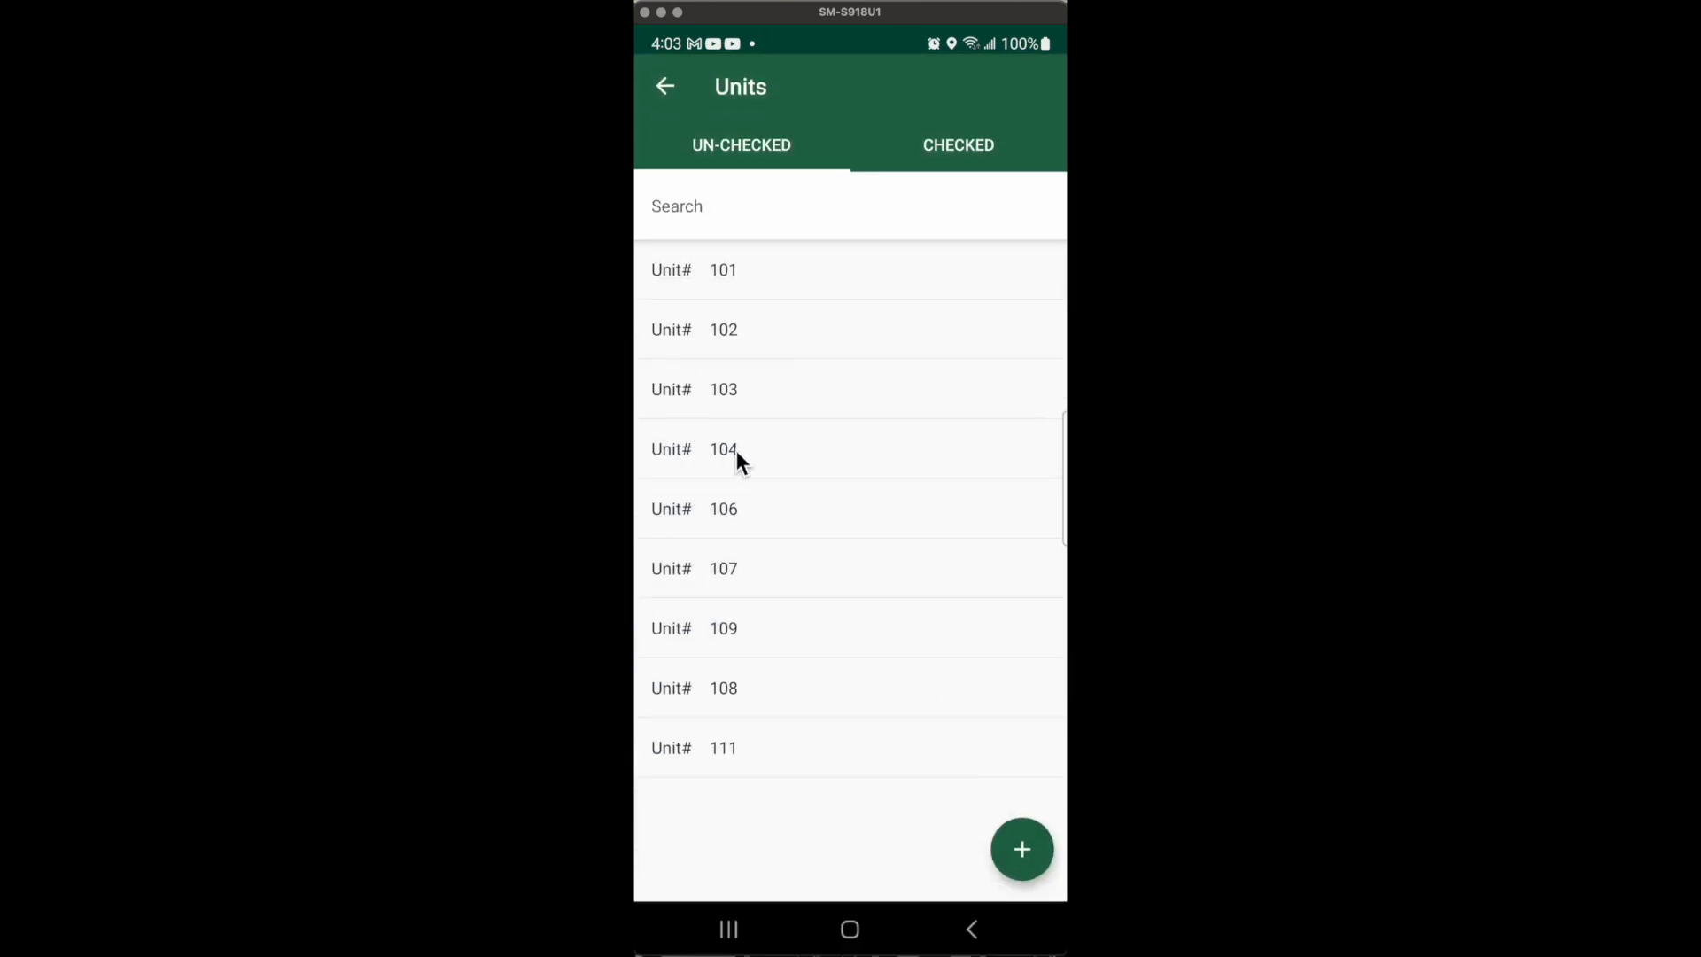
mouse_move(758, 297)
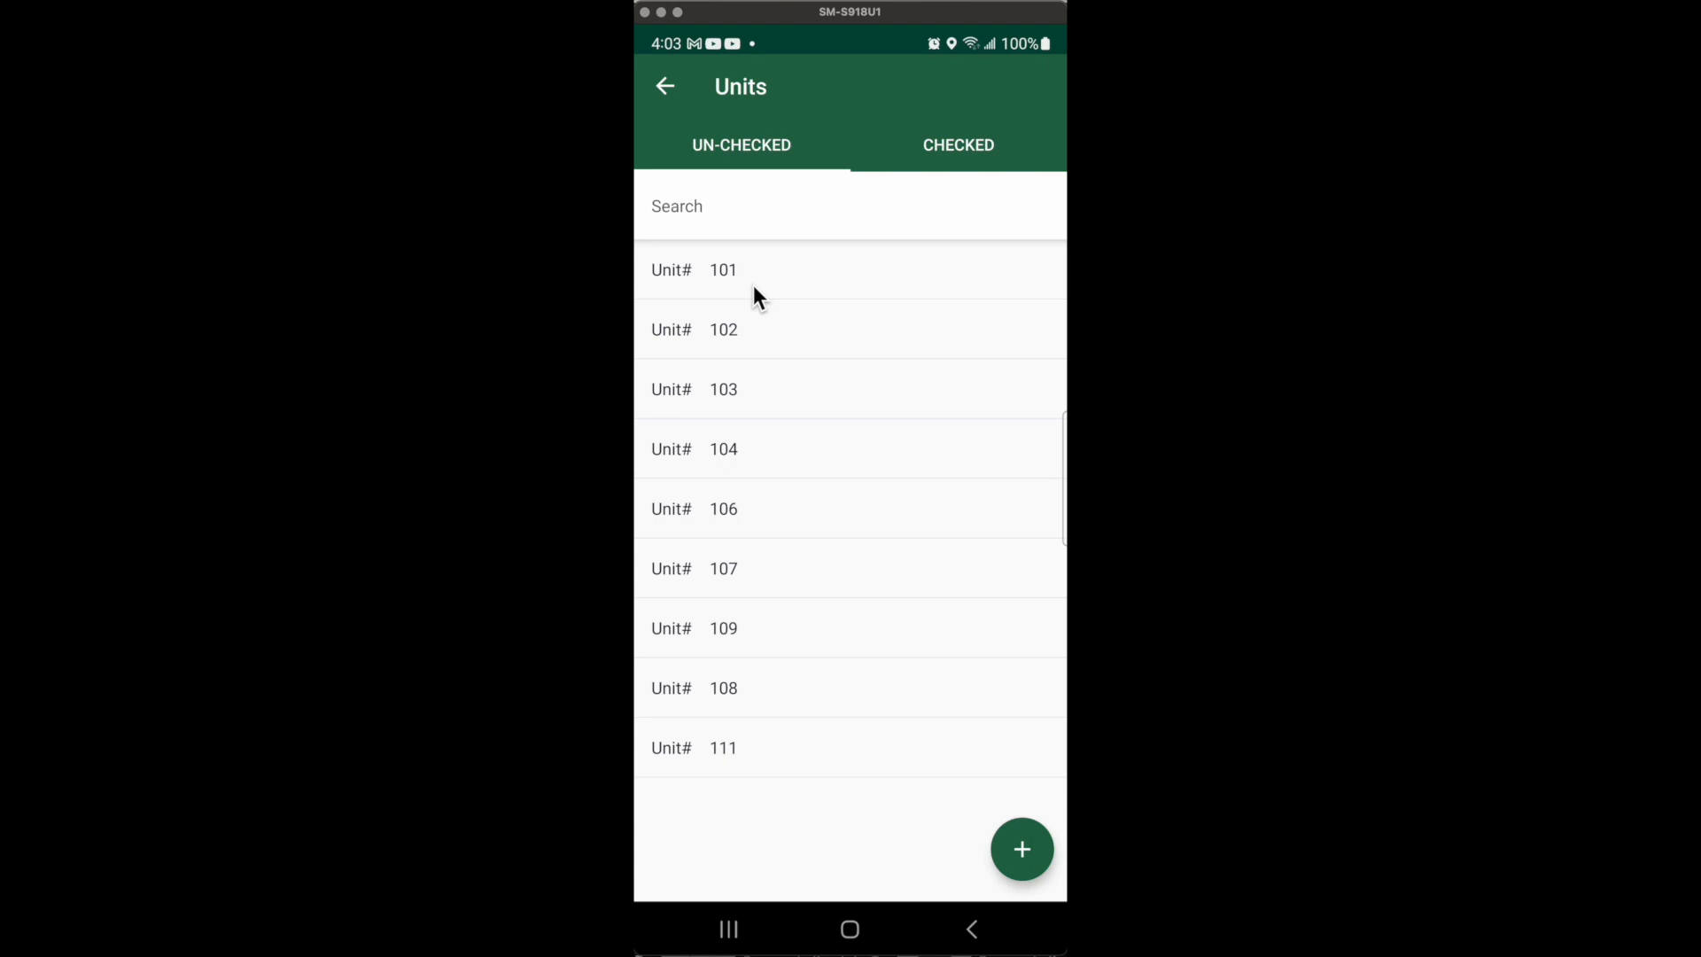
mouse_move(879, 305)
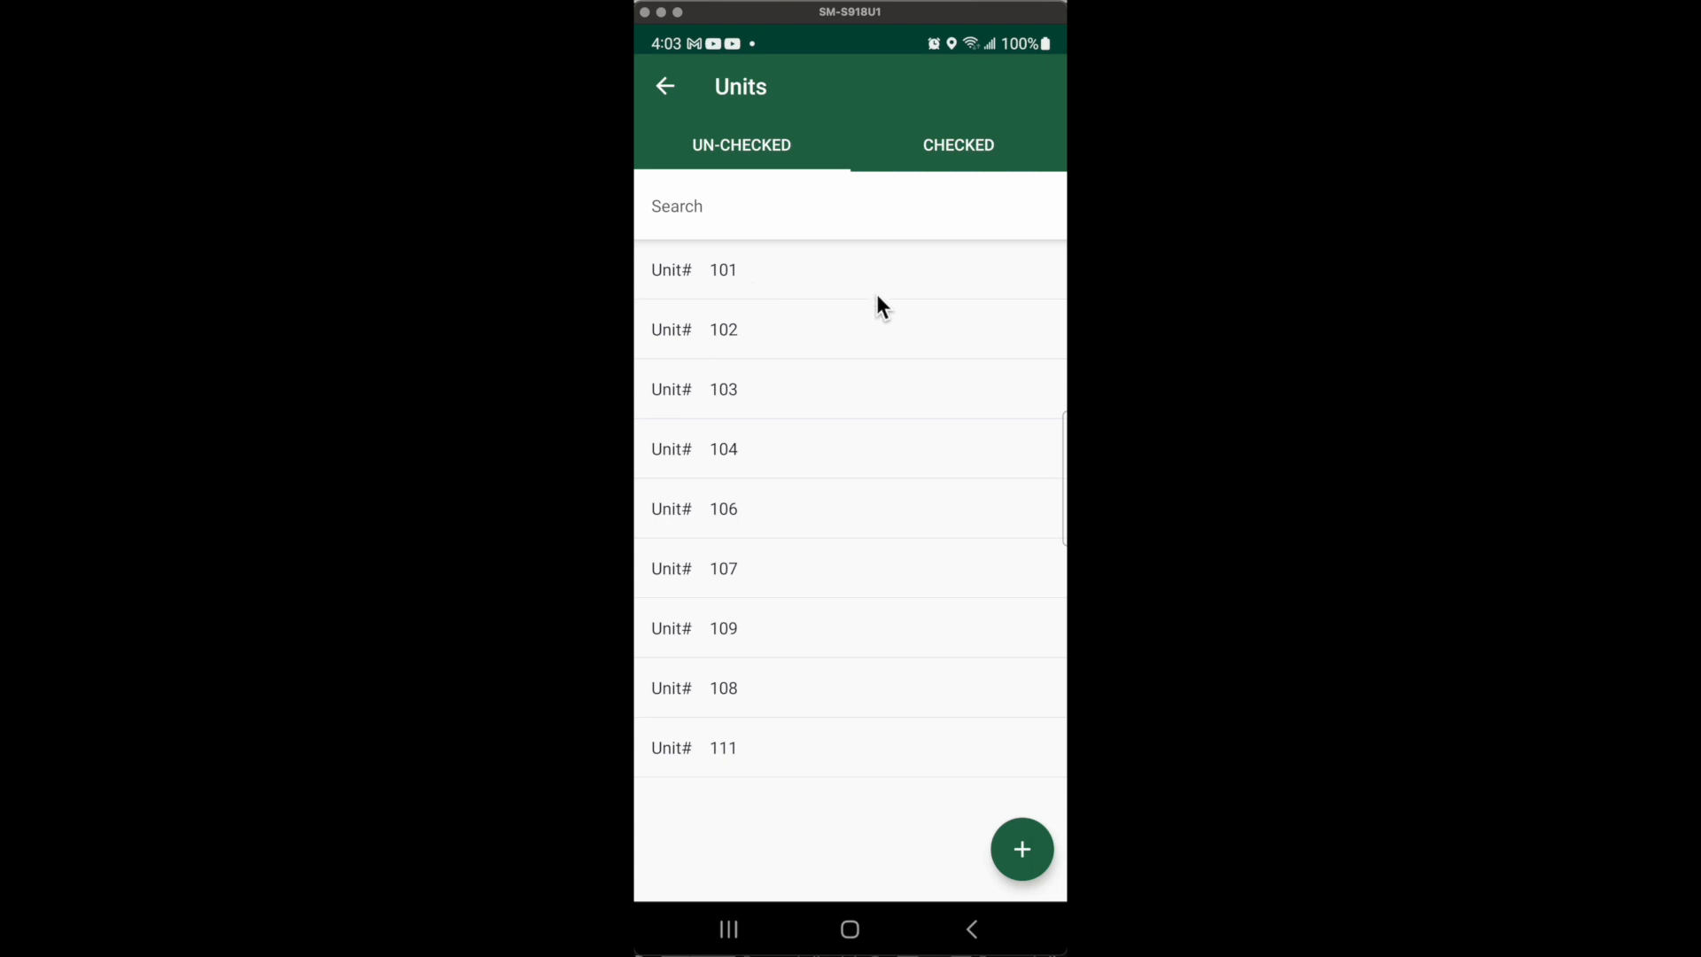